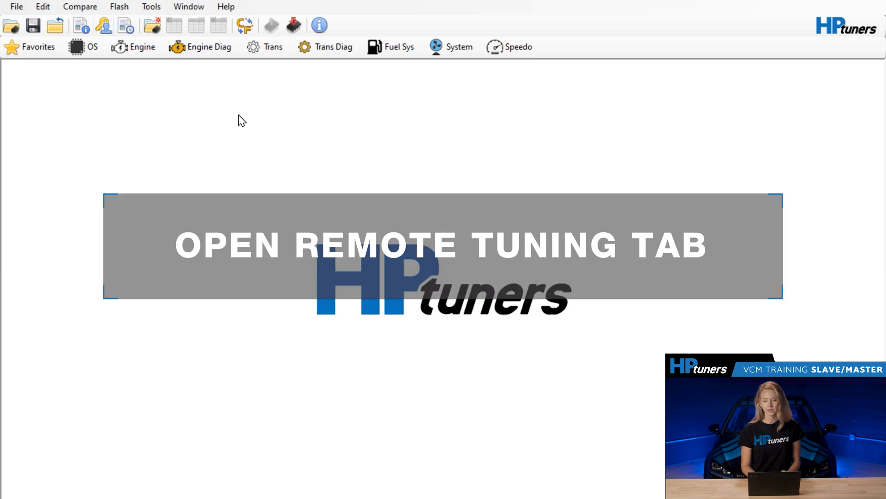
- Bring up Remote Tuning from the Edit menu and view the Slave Restrictions and Flashing pages
left_click(43, 6)
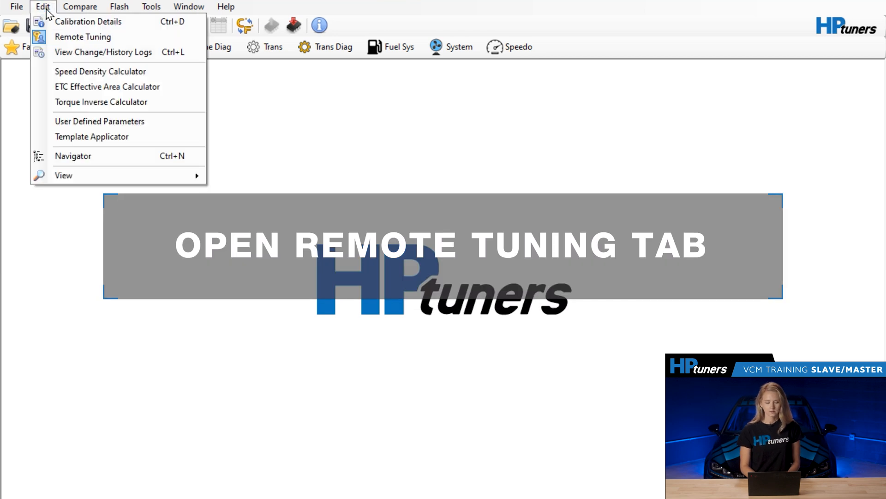
mouse_move(82, 37)
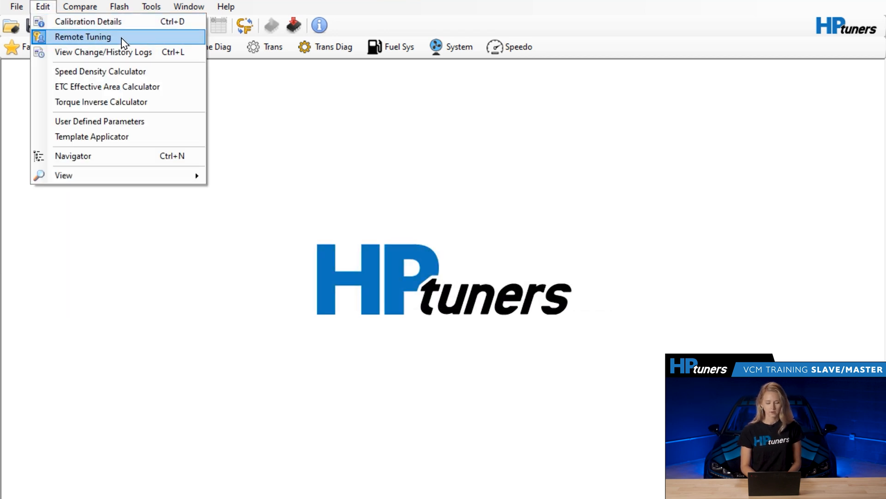
left_click(83, 37)
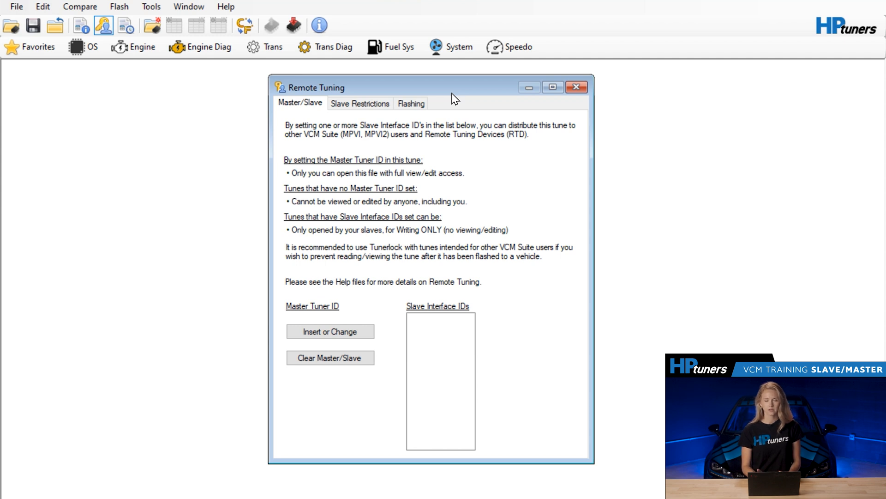
mouse_move(306, 110)
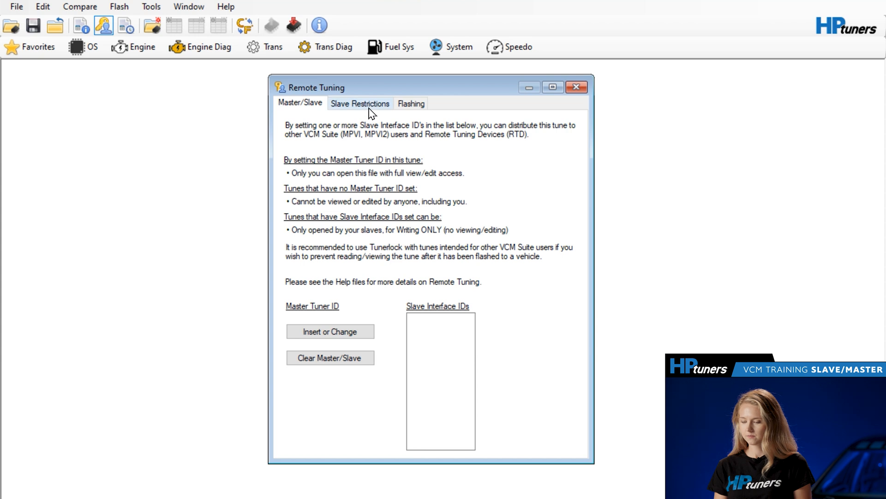
left_click(359, 103)
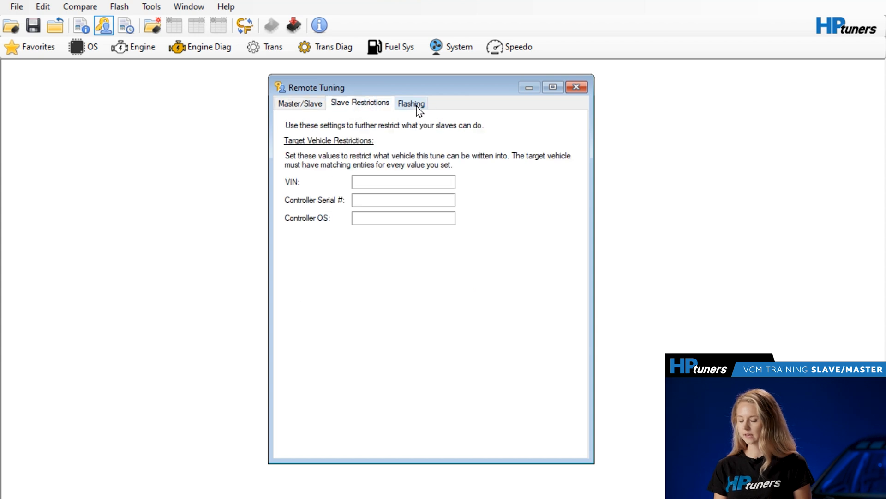
left_click(411, 102)
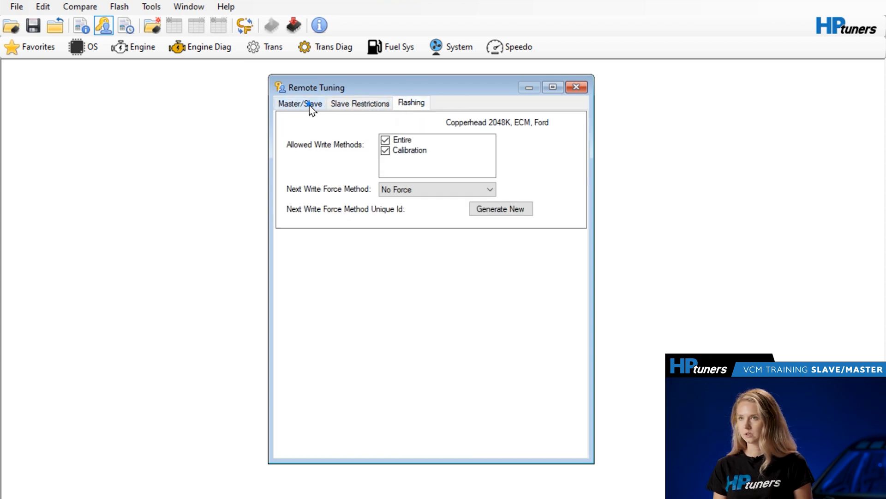
- Return to the Master/Slave page with its master tuner ID and empty slave interface ID list
left_click(299, 102)
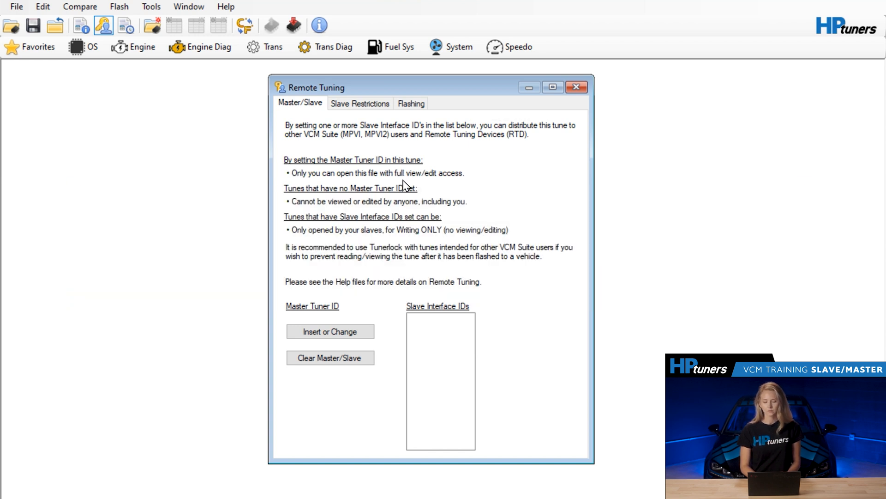
mouse_move(465, 183)
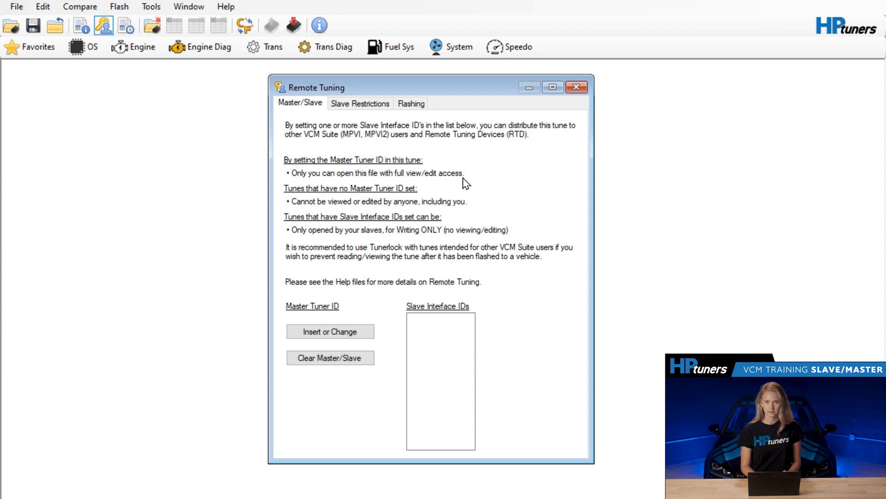
mouse_move(341, 196)
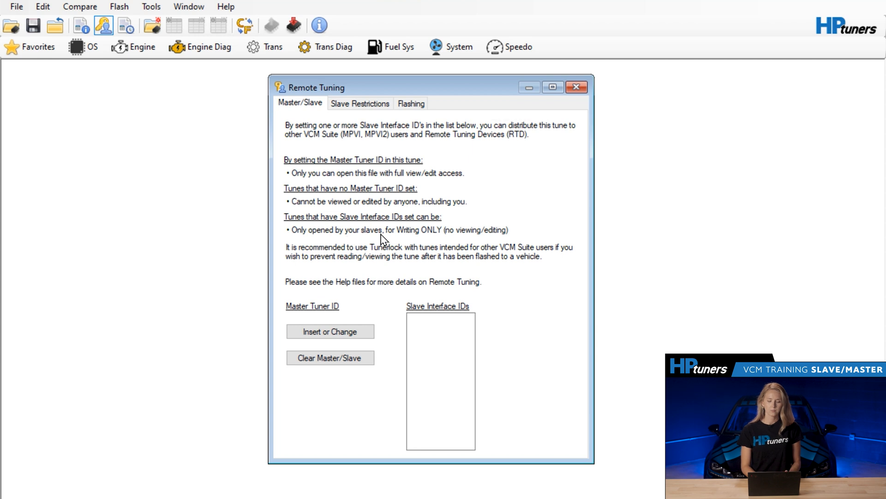
mouse_move(442, 238)
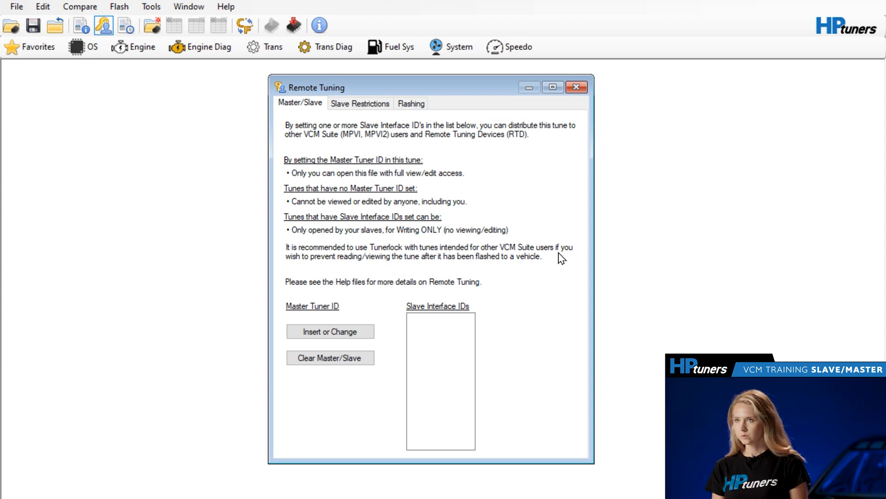
mouse_move(561, 282)
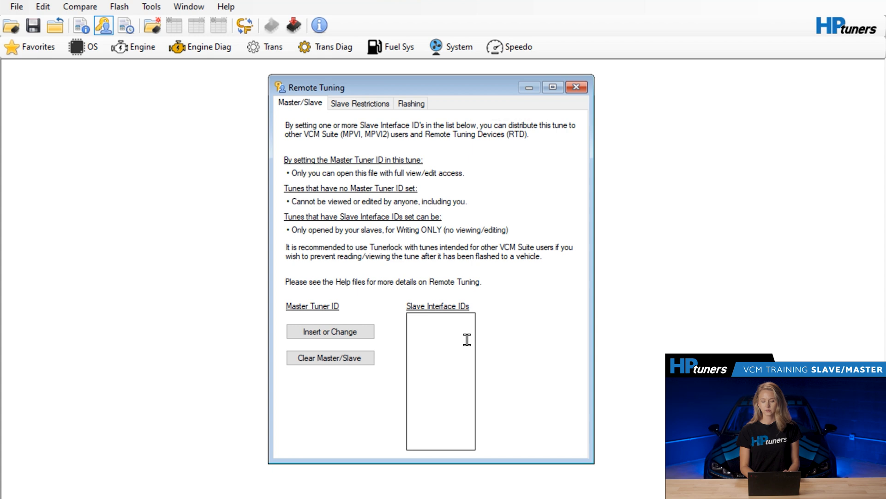
mouse_move(443, 370)
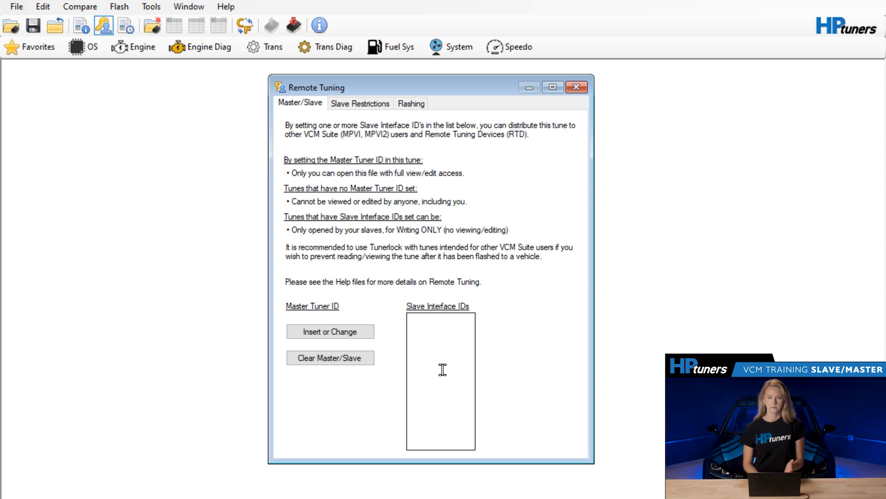
mouse_move(468, 377)
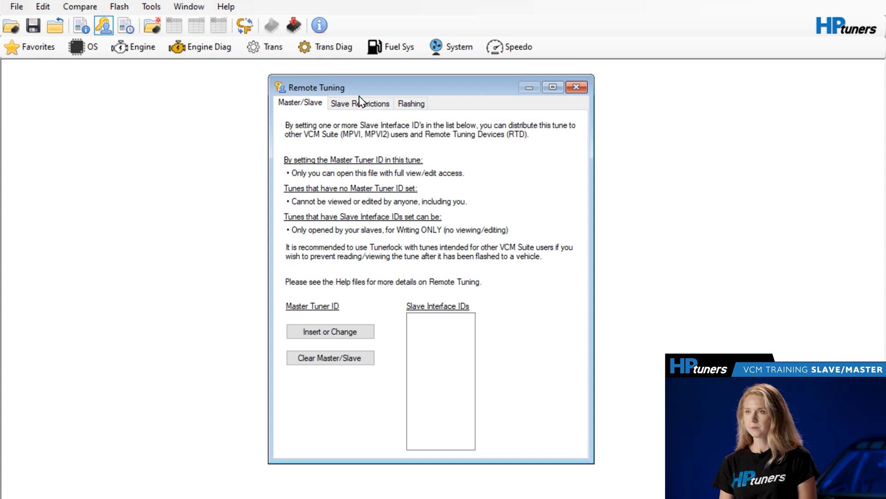
- Show the Slave Restrictions page with empty VIN, controller serial and controller OS fields
left_click(360, 103)
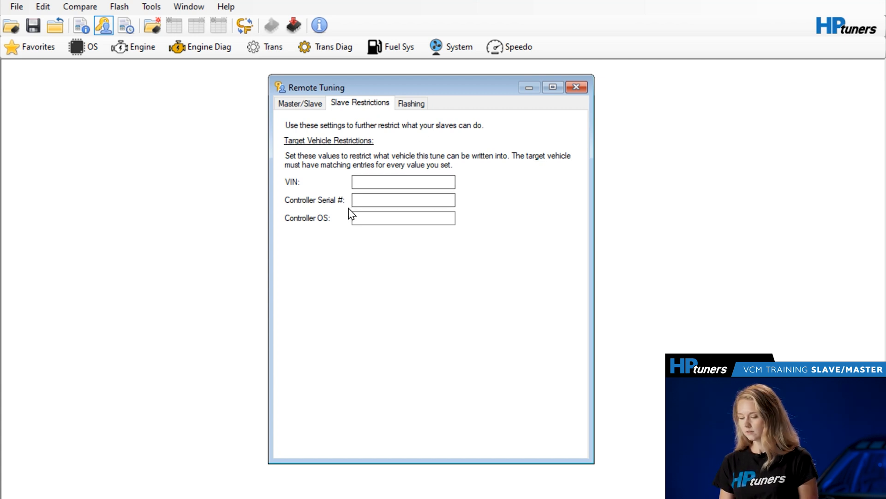
mouse_move(426, 243)
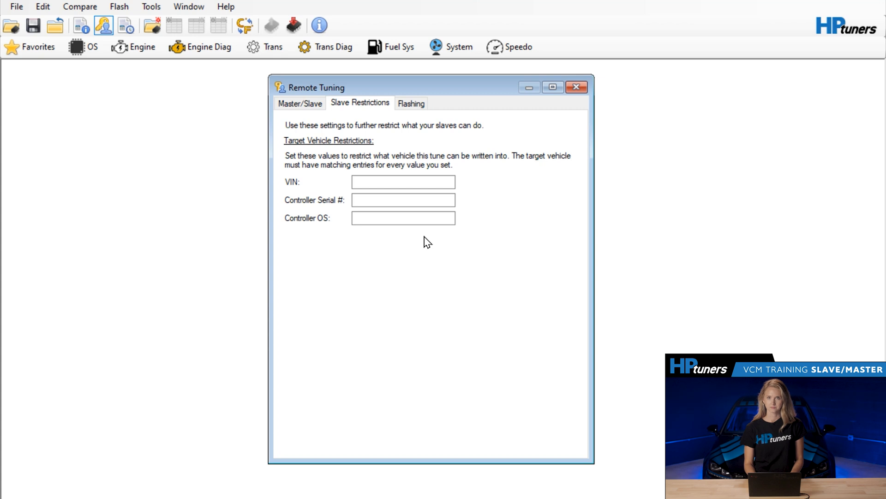
- On the Flashing page, toggle Calibration off and back on so both Entire and Calibration writes are allowed
left_click(411, 102)
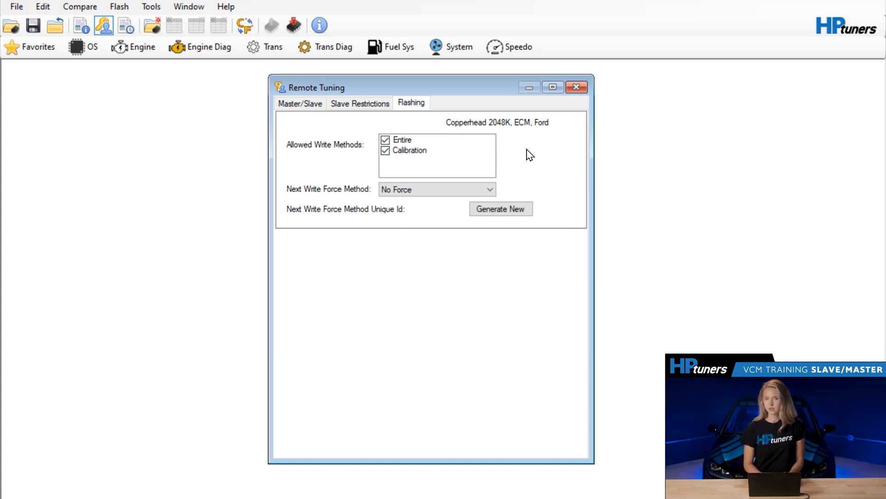
left_click(385, 150)
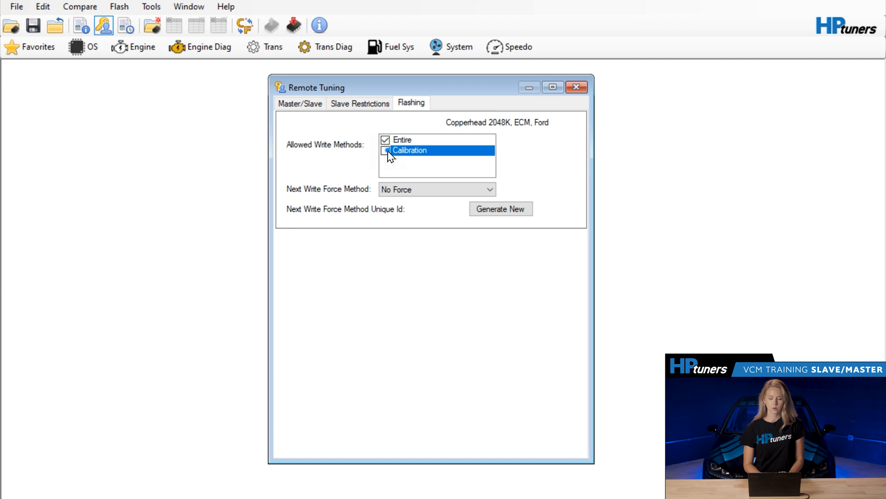
left_click(385, 151)
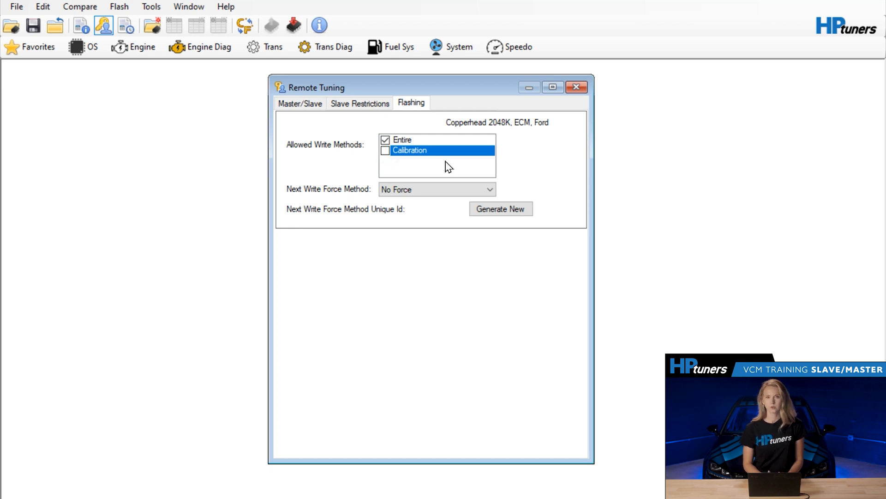
left_click(385, 150)
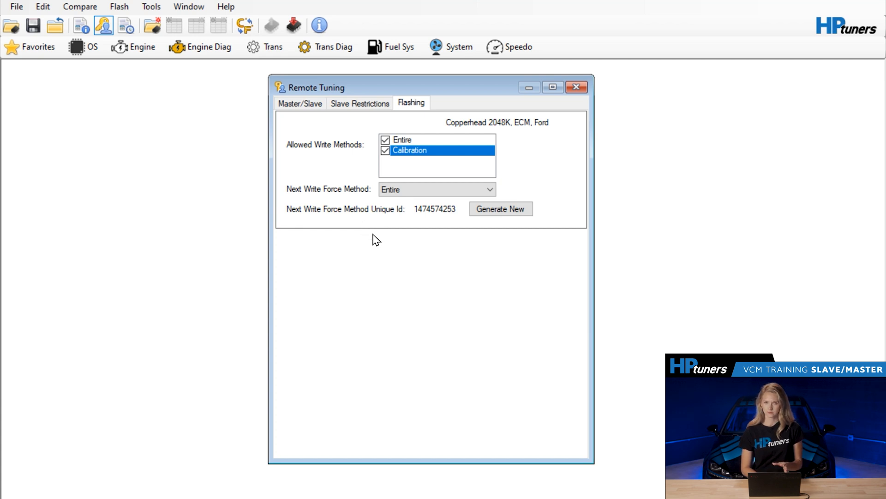
- Generate a new unique ID (143504794) and force the next write to be Entire
left_click(499, 209)
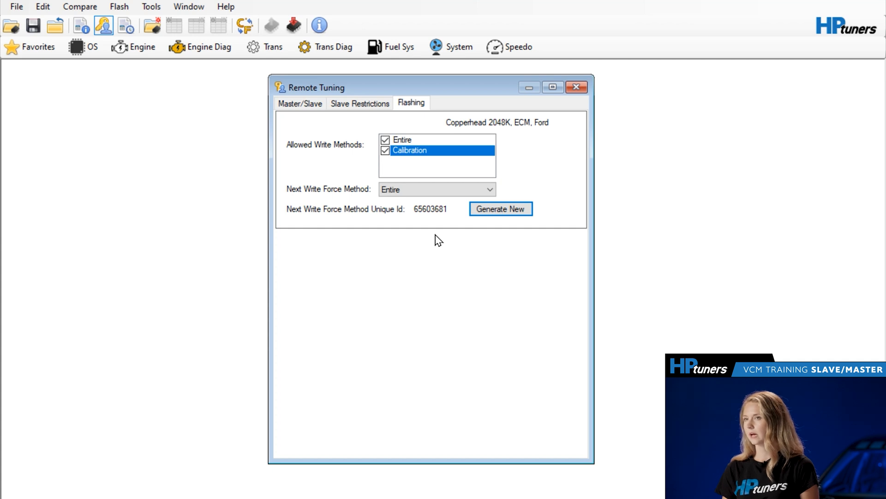
mouse_move(435, 221)
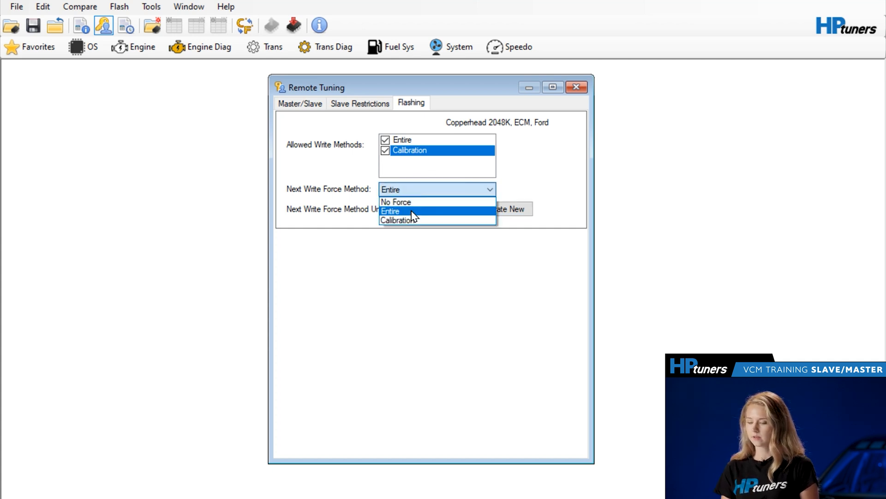
left_click(391, 211)
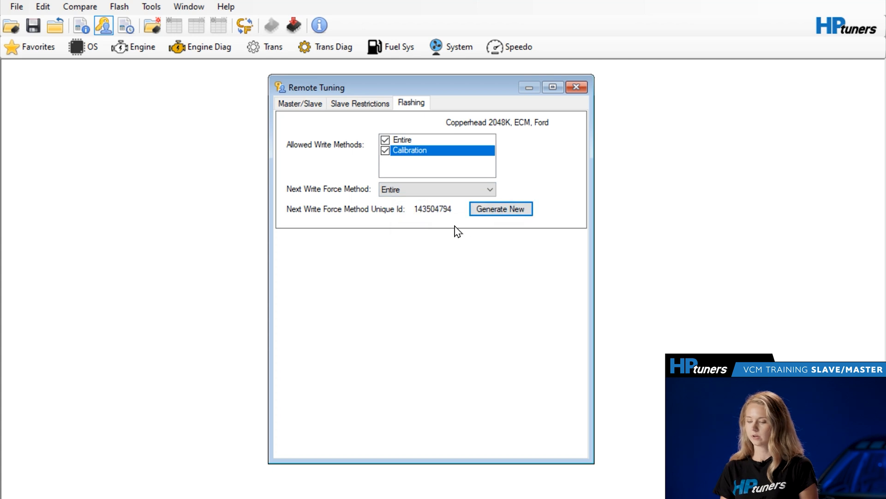